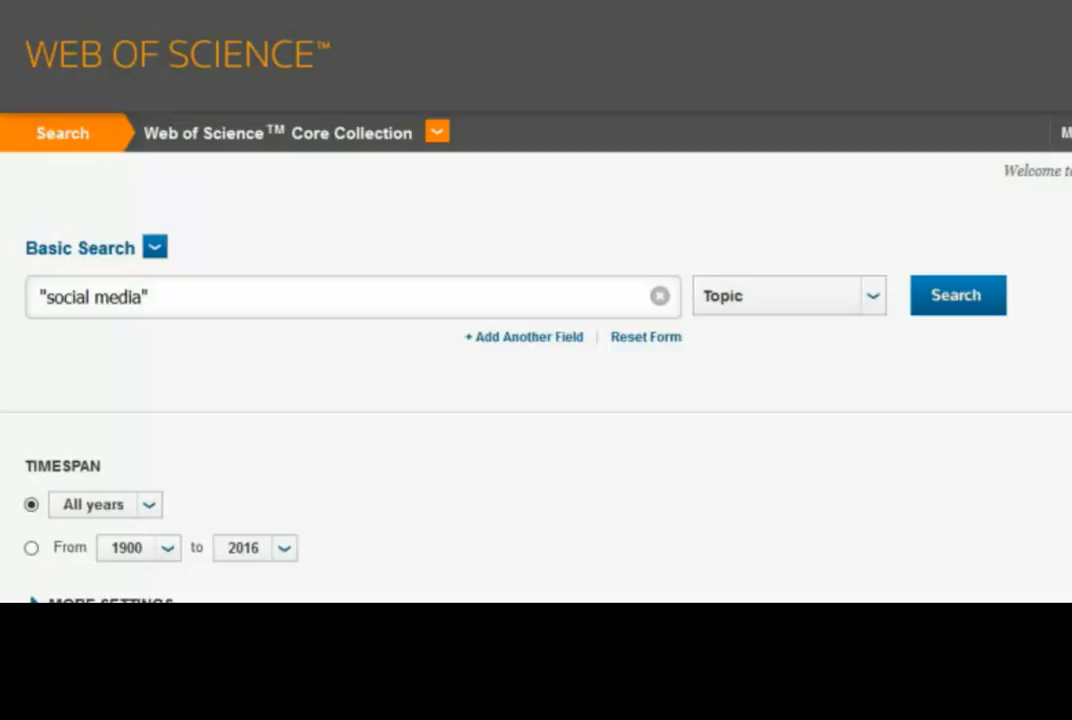
# Search the topic tour* combined with social media and travel decision, returning 5 records.
pyautogui.write('tour*')
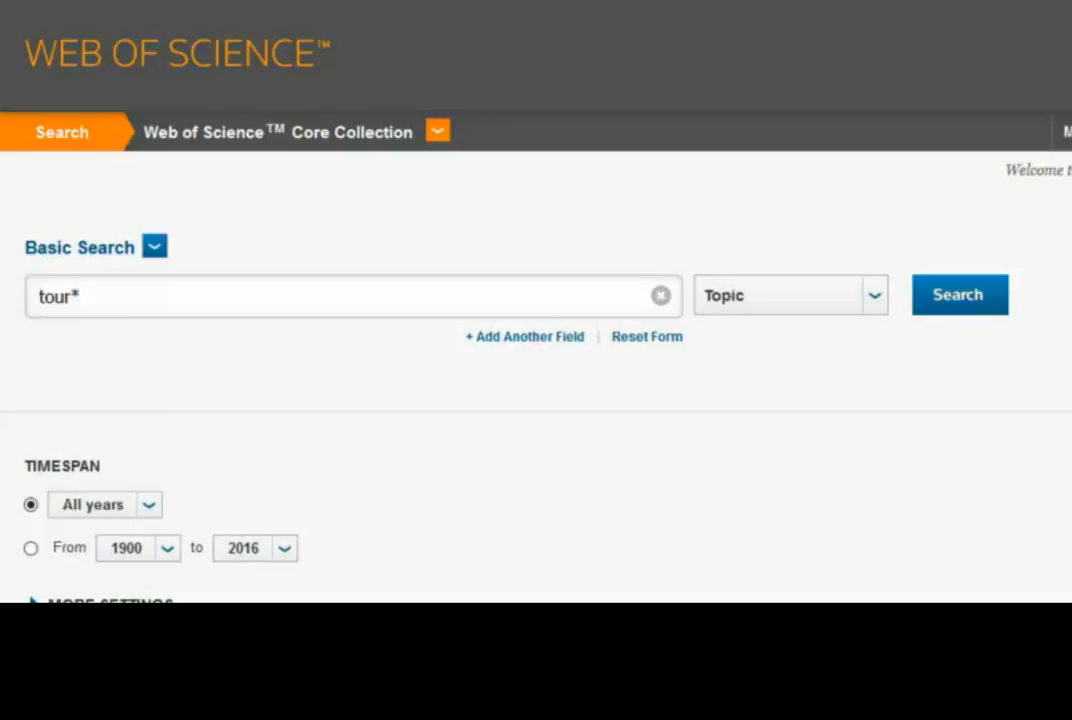
pyautogui.click(956, 294)
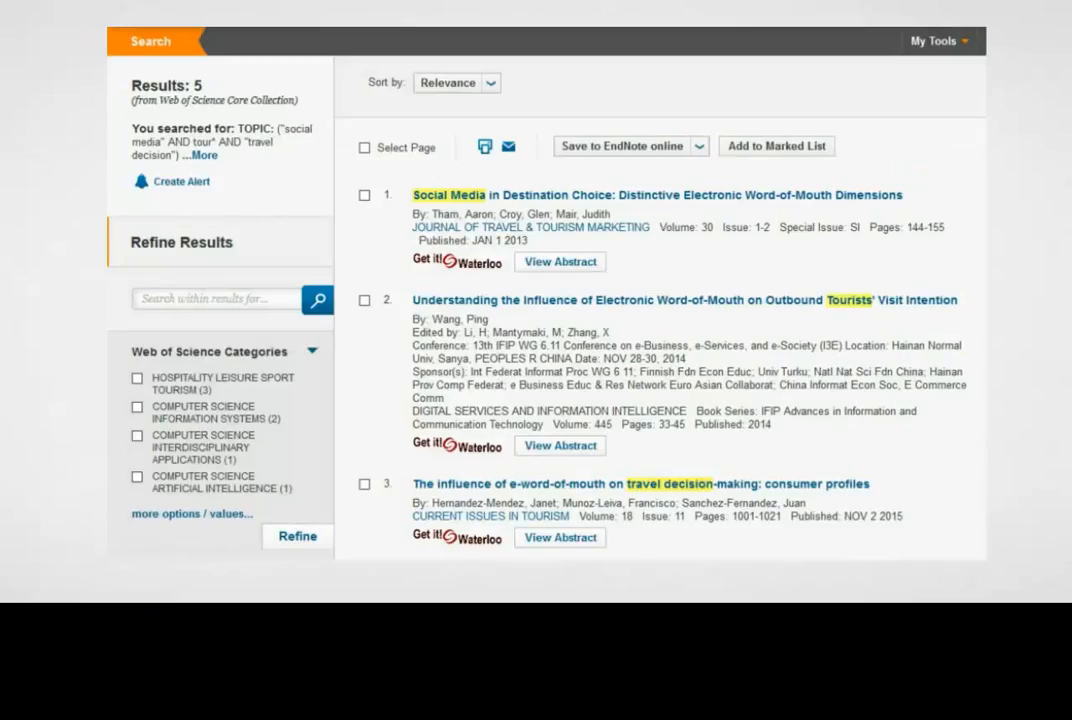